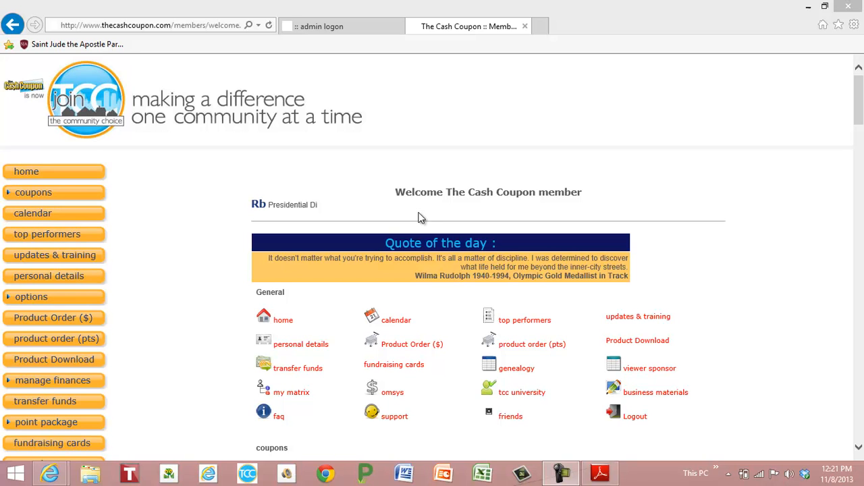
{"action": "mouse_move", "coordinate": [169, 289]}
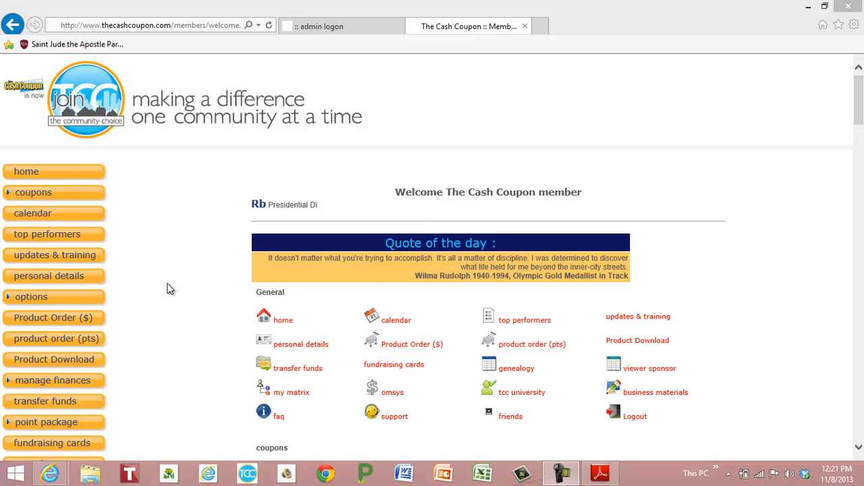
{"action": "mouse_move", "coordinate": [362, 381]}
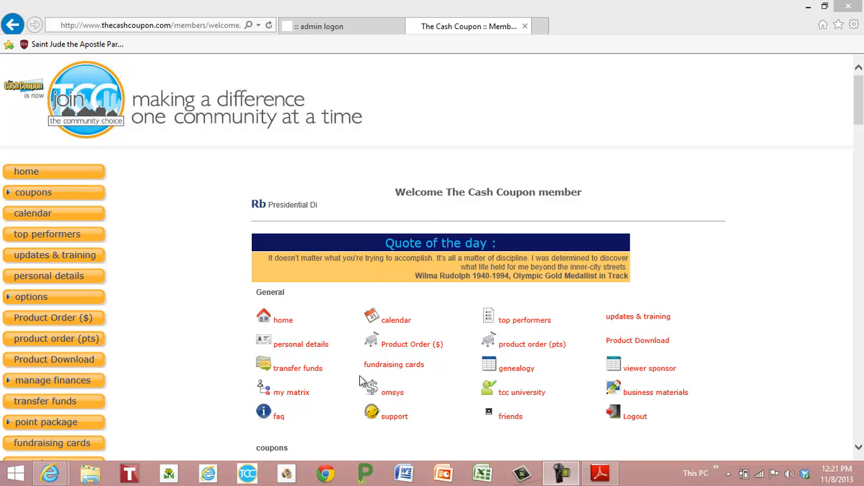
{"action": "mouse_move", "coordinate": [443, 377]}
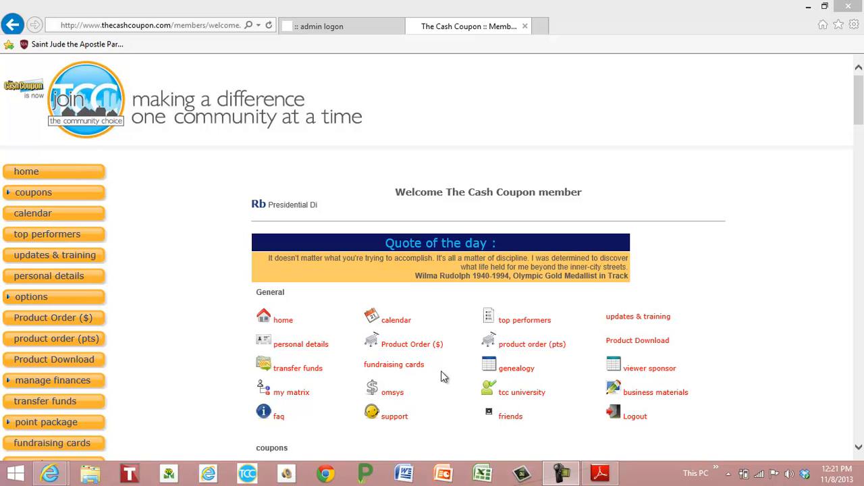
{"action": "mouse_move", "coordinate": [297, 367]}
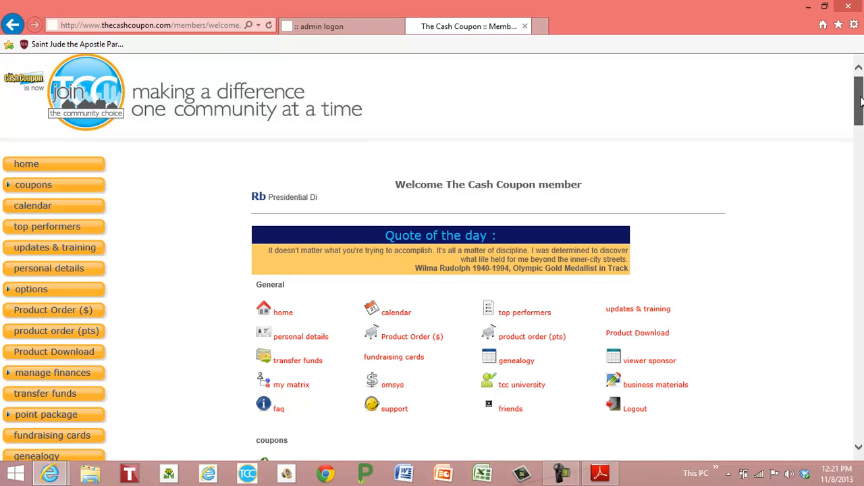
- Go to the transfer-funds page showing $4,469.08 available and the transfer history
{"action": "scroll", "scroll_direction": "down", "scroll_amount": 3}
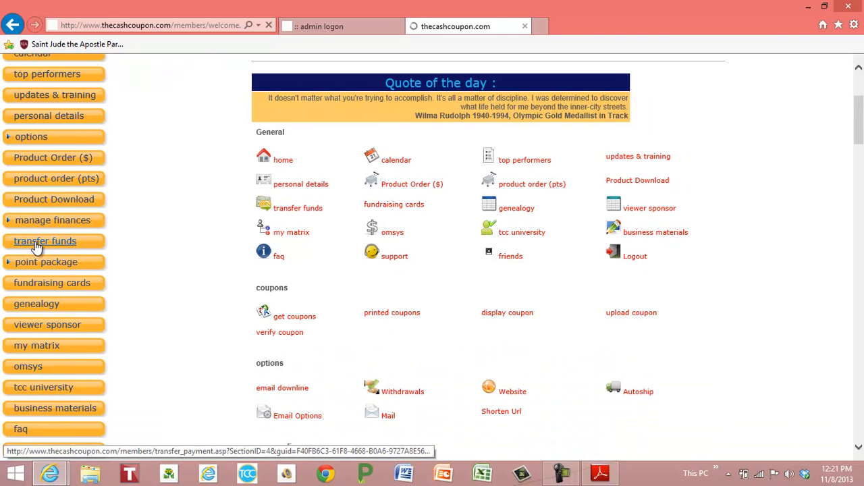
{"action": "left_click", "coordinate": [46, 241]}
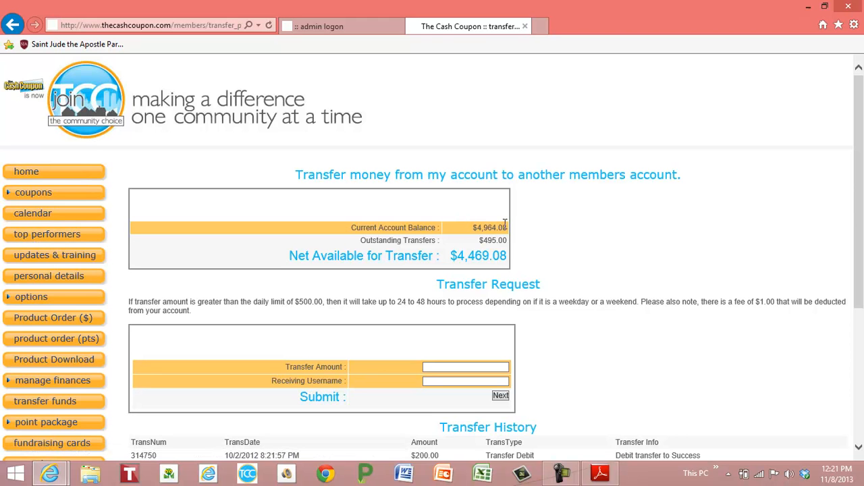
{"action": "mouse_move", "coordinate": [492, 238]}
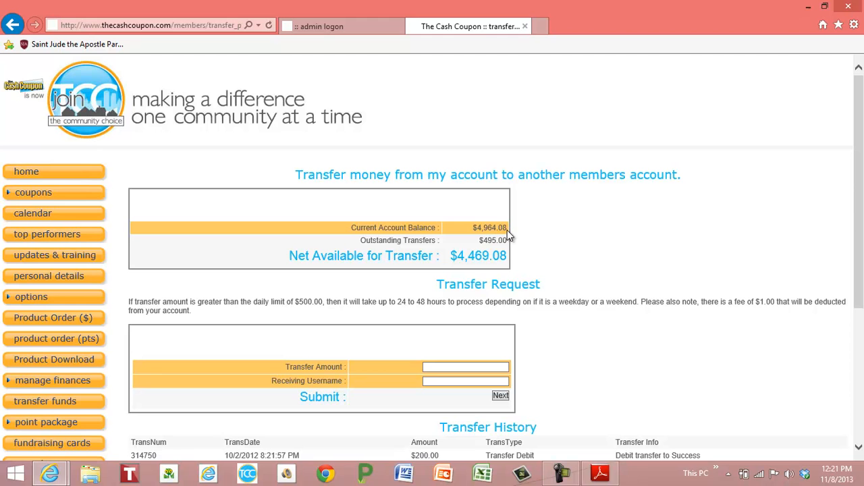
{"action": "mouse_move", "coordinate": [485, 245]}
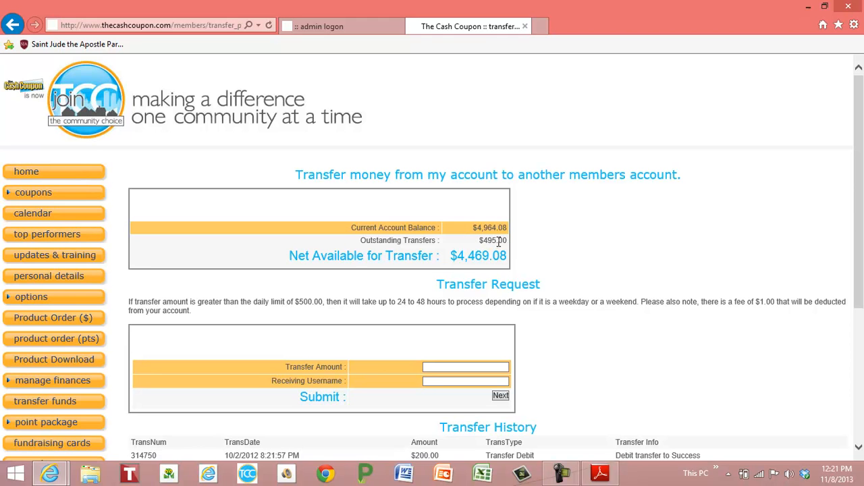
{"action": "mouse_move", "coordinate": [466, 251]}
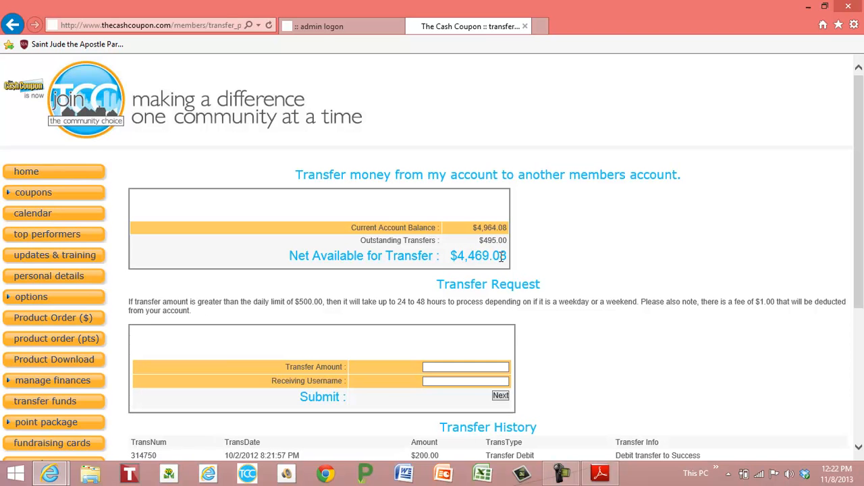
{"action": "scroll", "scroll_direction": "down", "scroll_amount": 3}
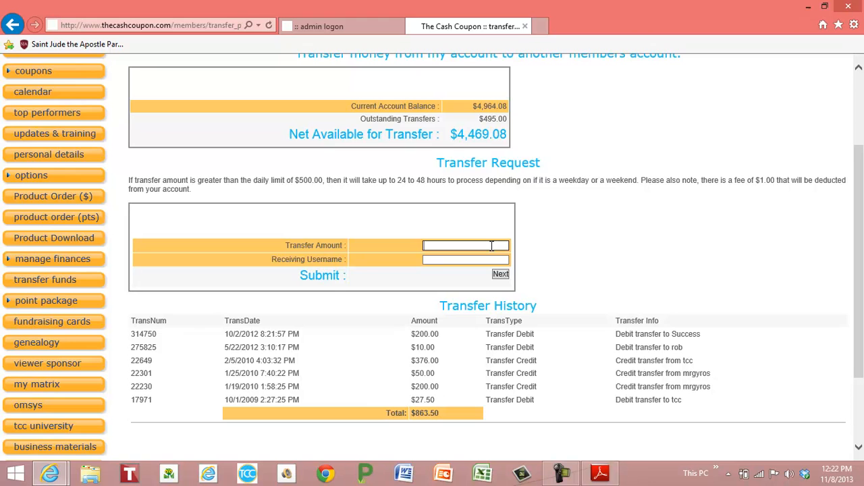
- Request a transfer of 250.00 to receiving username tcc and proceed with Next
{"action": "type", "text": "500"}
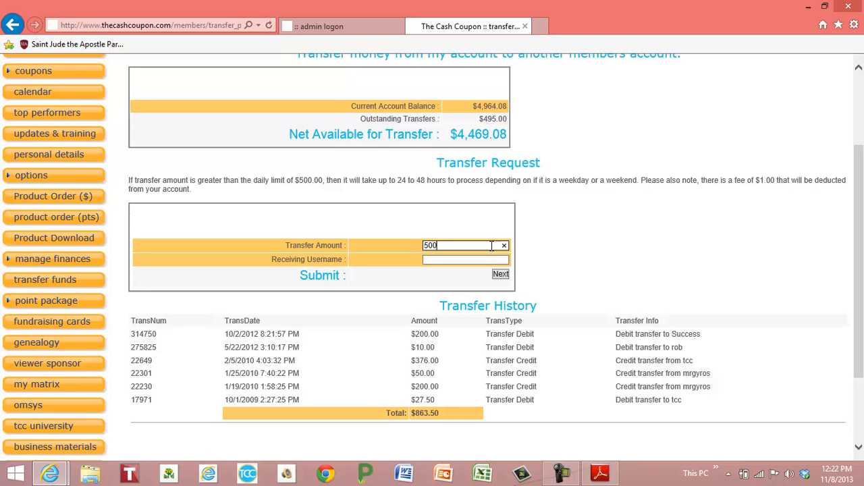
{"action": "type", "text": "2"}
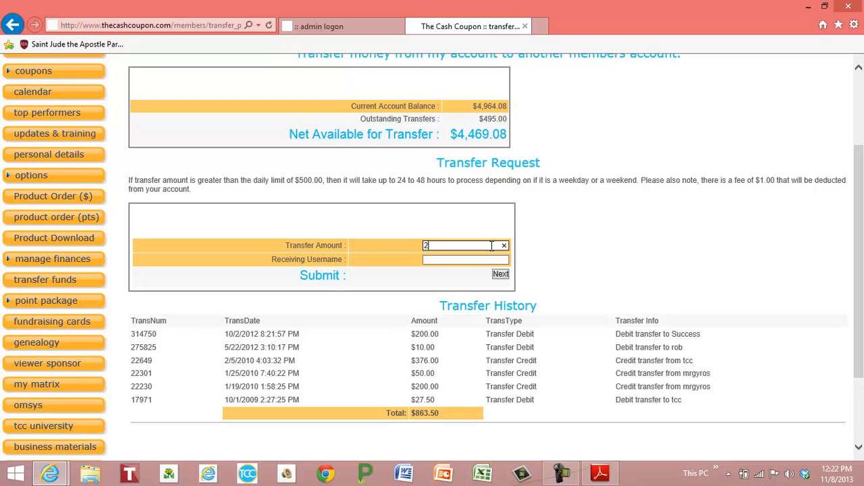
{"action": "type", "text": "50.00"}
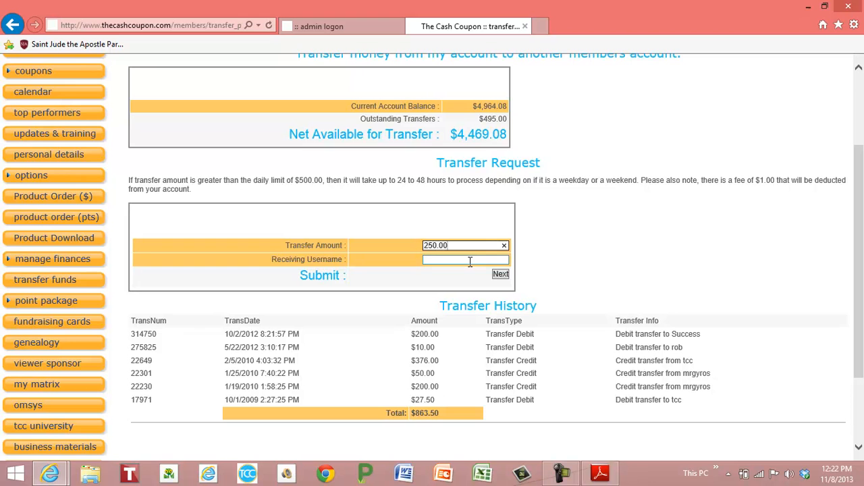
{"action": "left_click", "coordinate": [465, 259]}
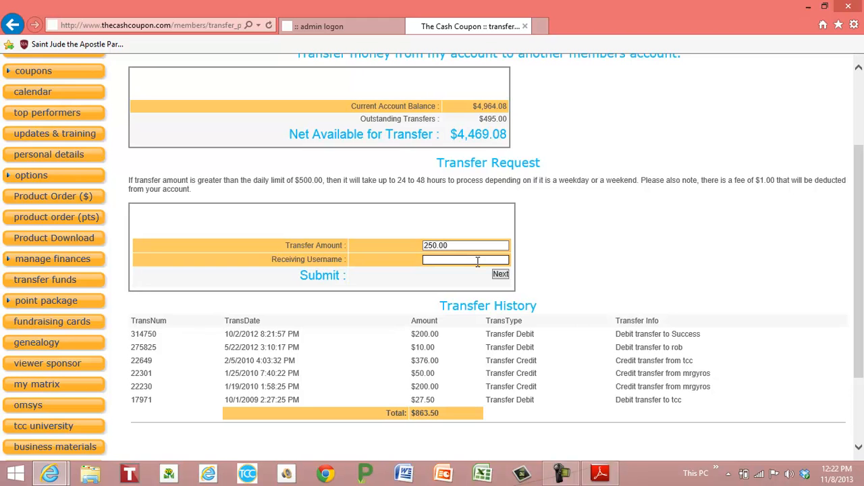
{"action": "left_click", "coordinate": [502, 276]}
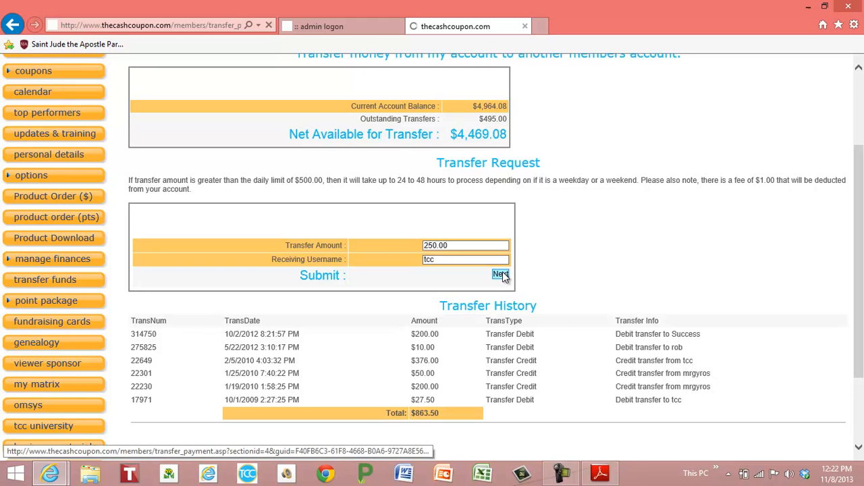
{"action": "left_click", "coordinate": [499, 276]}
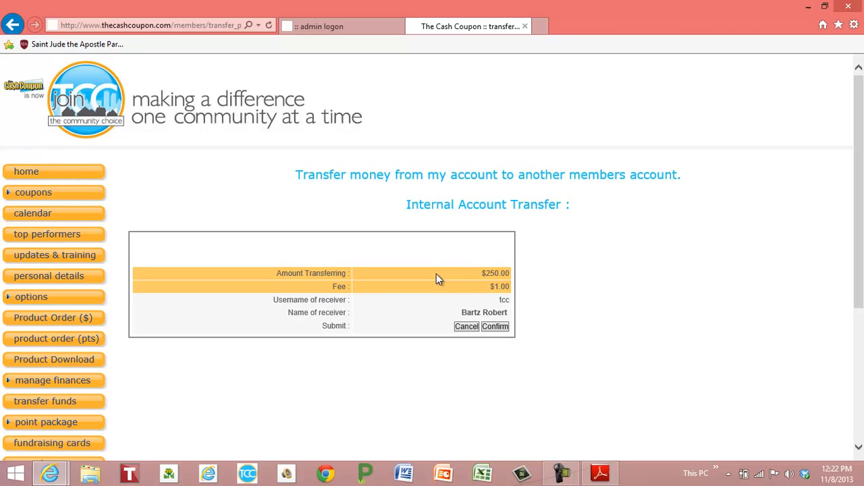
{"action": "mouse_move", "coordinate": [512, 270]}
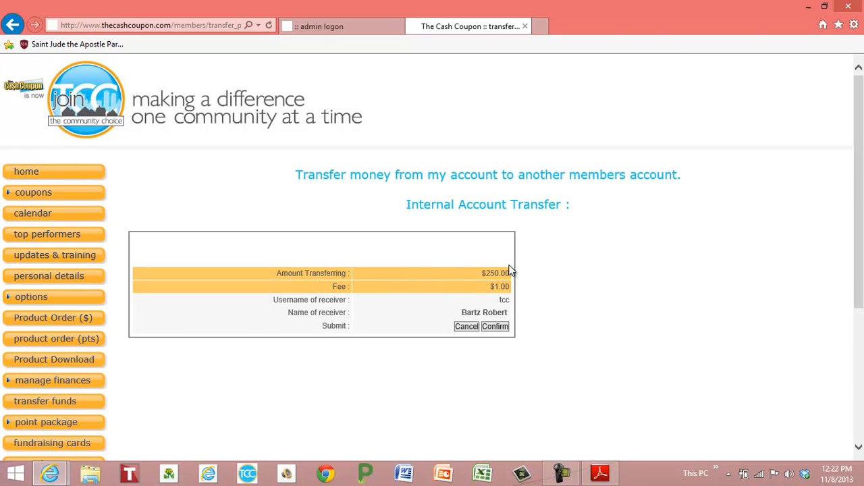
{"action": "mouse_move", "coordinate": [494, 284]}
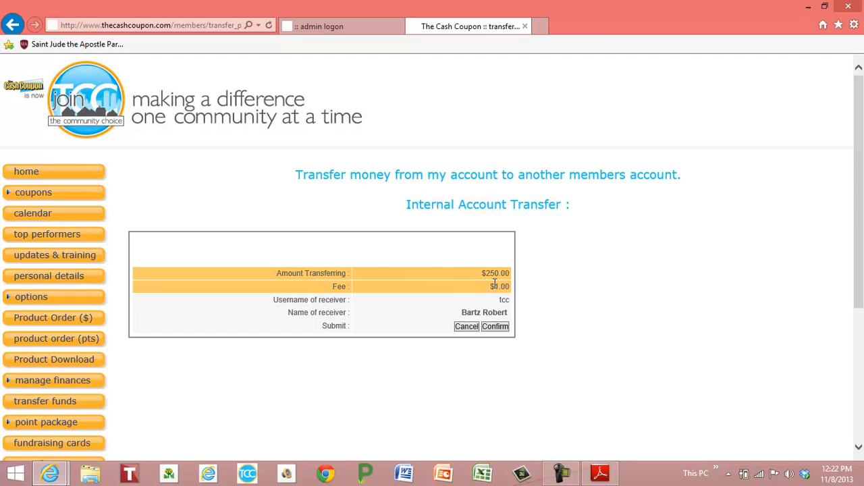
{"action": "mouse_move", "coordinate": [512, 338]}
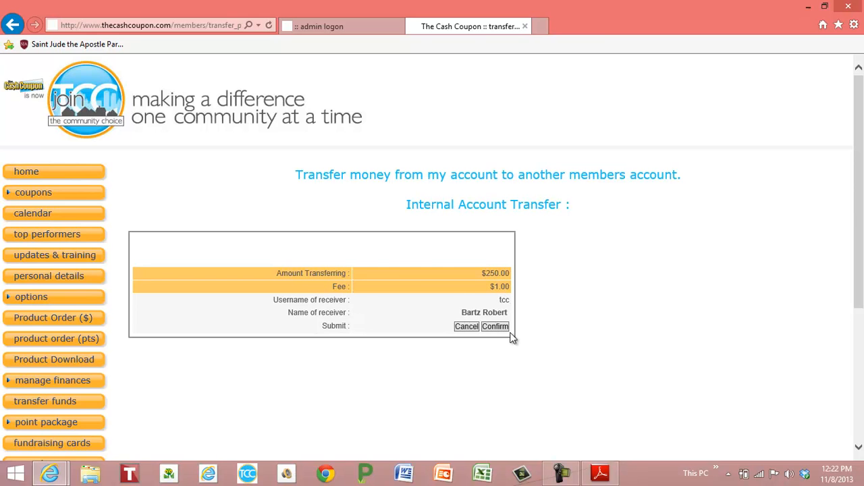
{"action": "left_click", "coordinate": [495, 326]}
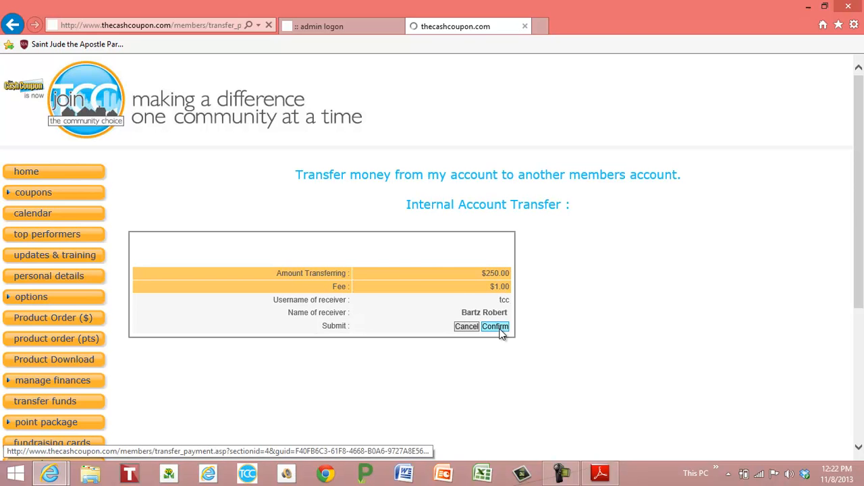
{"action": "left_click", "coordinate": [495, 325]}
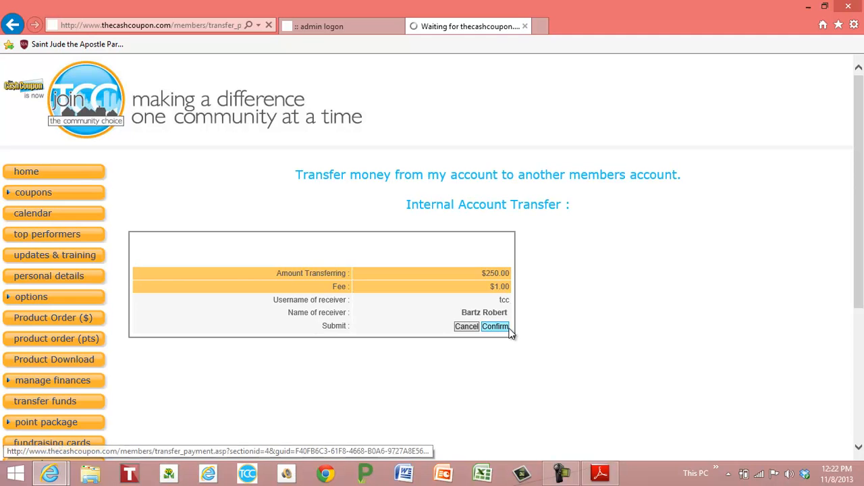
- After the funds-transferred message, expand the manage finances menu
{"action": "left_click", "coordinate": [494, 325]}
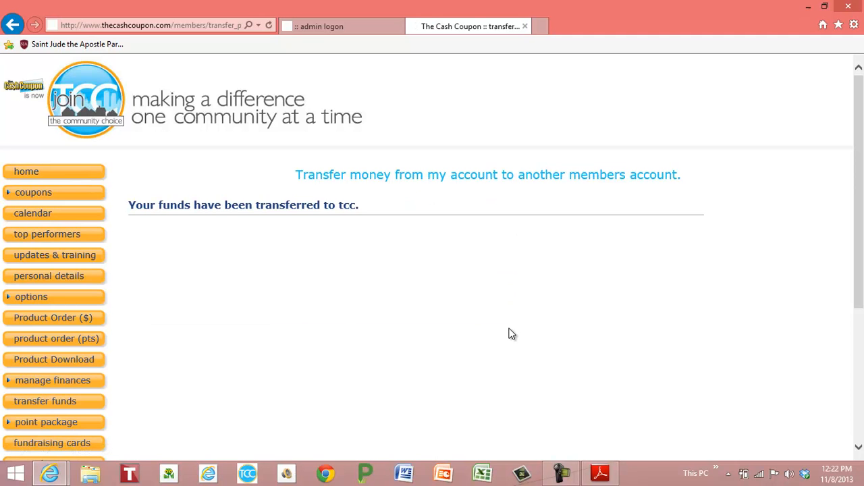
{"action": "mouse_move", "coordinate": [33, 214]}
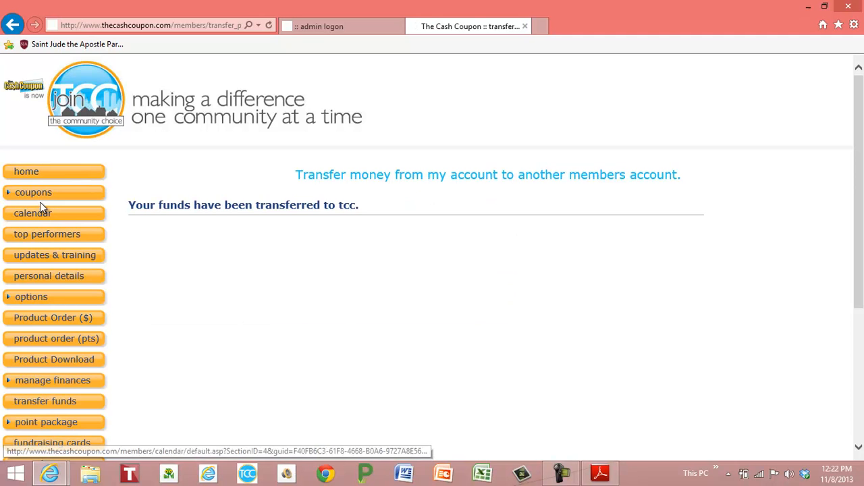
{"action": "mouse_move", "coordinate": [7, 386]}
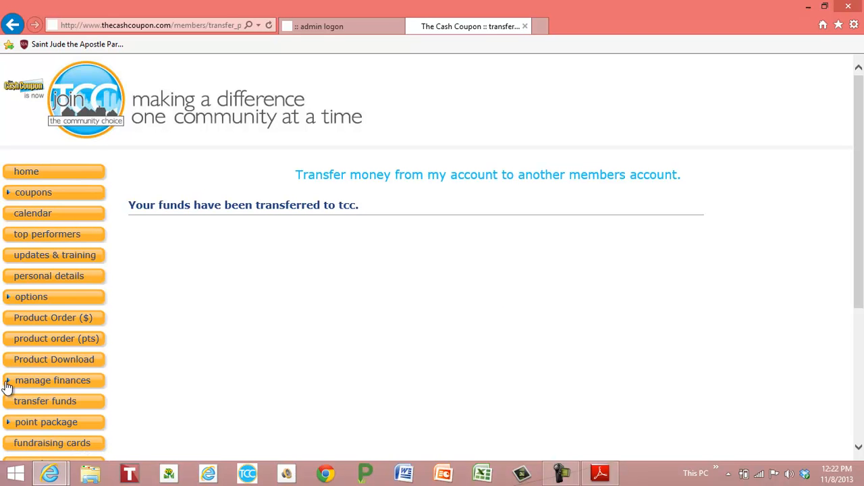
{"action": "left_click", "coordinate": [53, 381]}
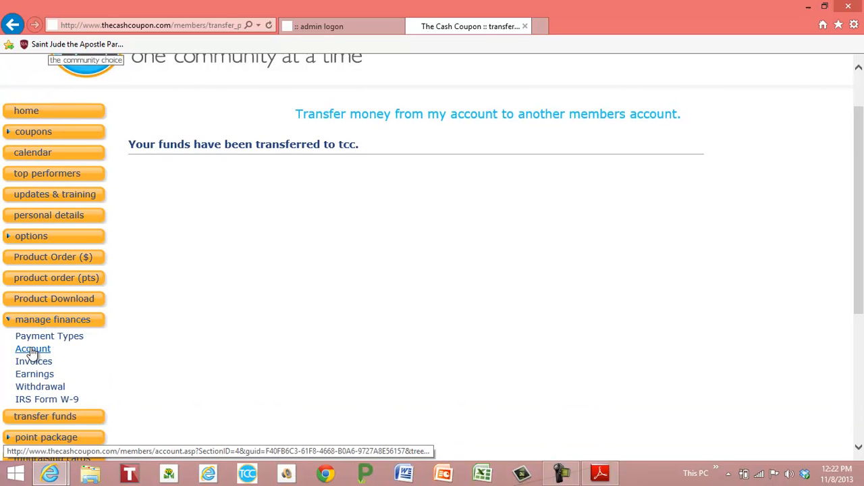
- View the Account Summary: $4,218.08 balance with the $250.00 debit and $1.00 fee entries
{"action": "left_click", "coordinate": [33, 348]}
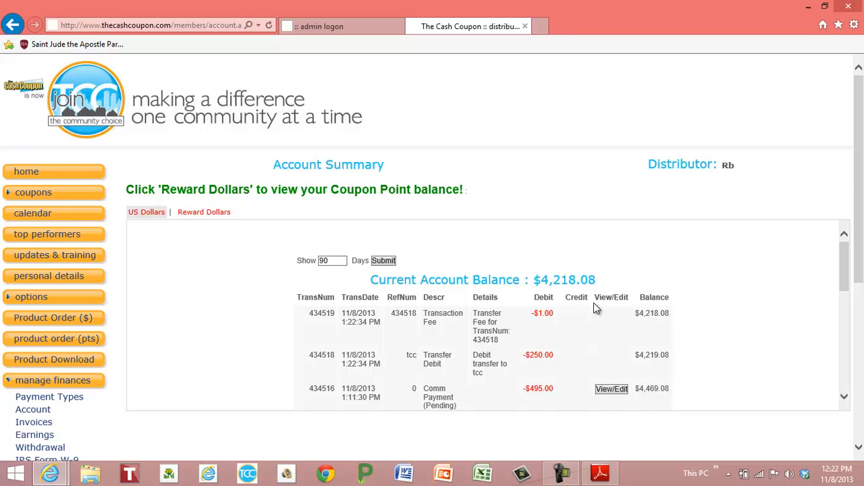
{"action": "scroll", "scroll_direction": "down", "scroll_amount": 3}
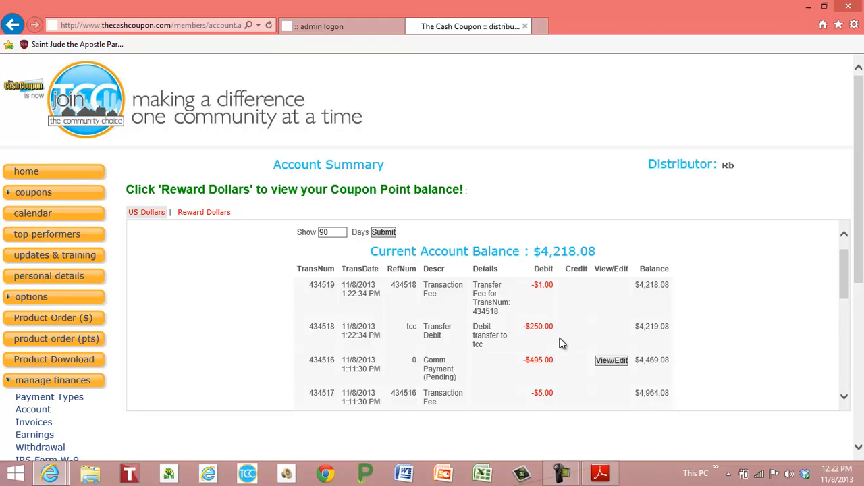
{"action": "mouse_move", "coordinate": [559, 291]}
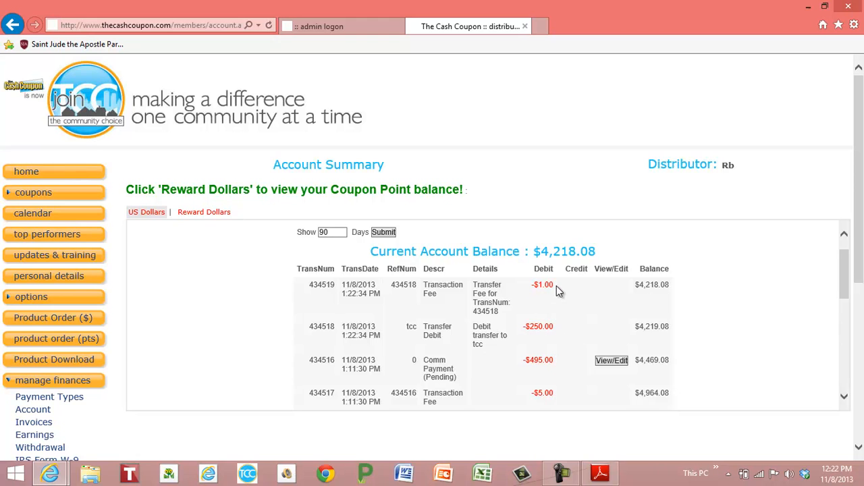
{"action": "mouse_move", "coordinate": [656, 289]}
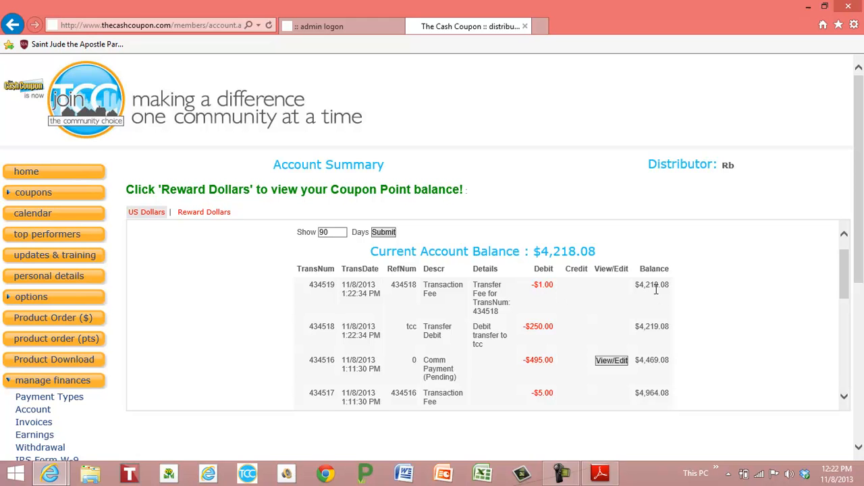
{"action": "mouse_move", "coordinate": [250, 329]}
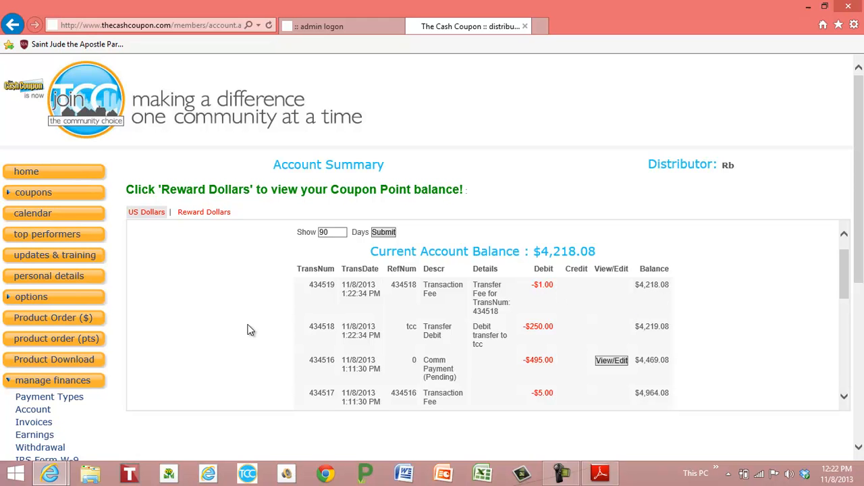